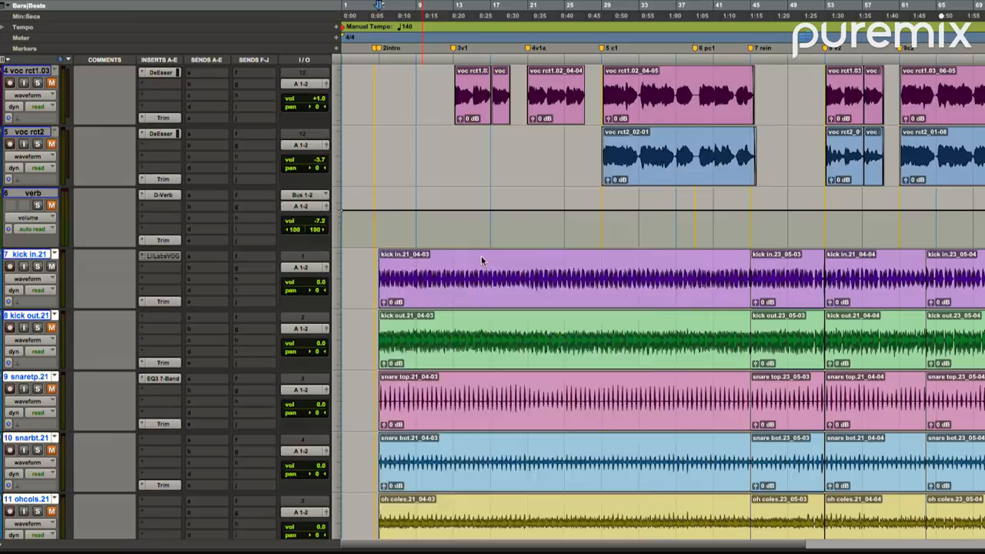
Open the Little Labs VOG insert on kick in.21 with the Maximum Lows preset loaded.
{"action": "left_click", "coordinate": [161, 255]}
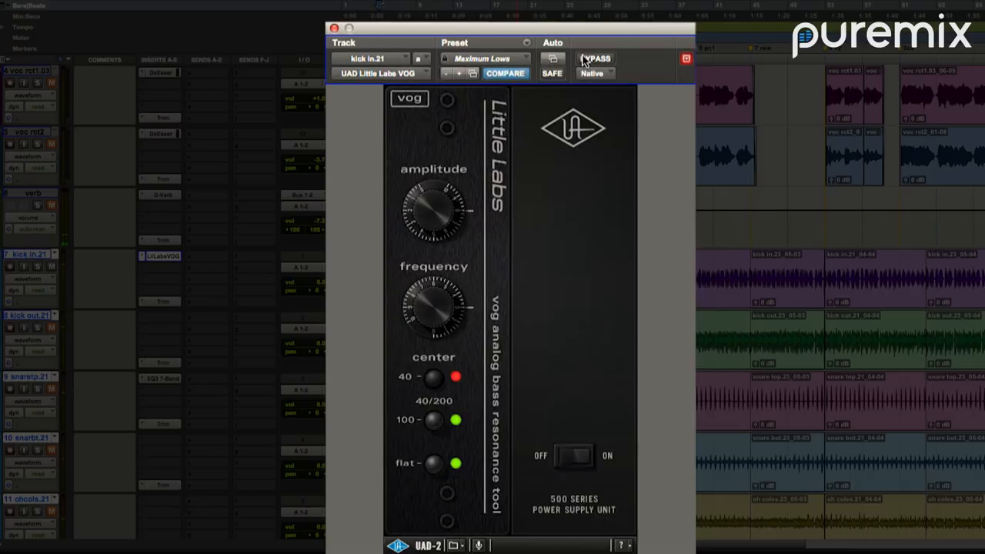
{"action": "left_click", "coordinate": [594, 58]}
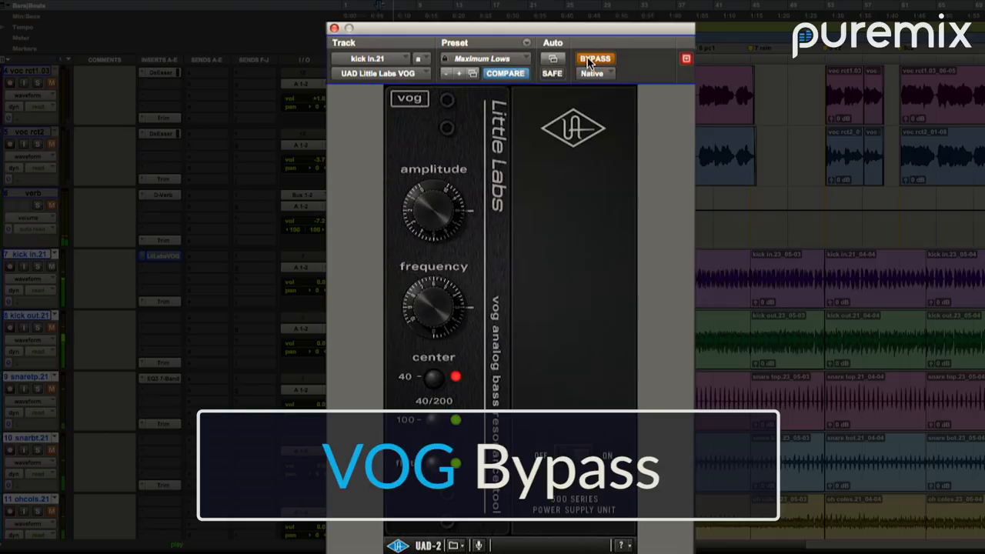
{"action": "left_click", "coordinate": [594, 60]}
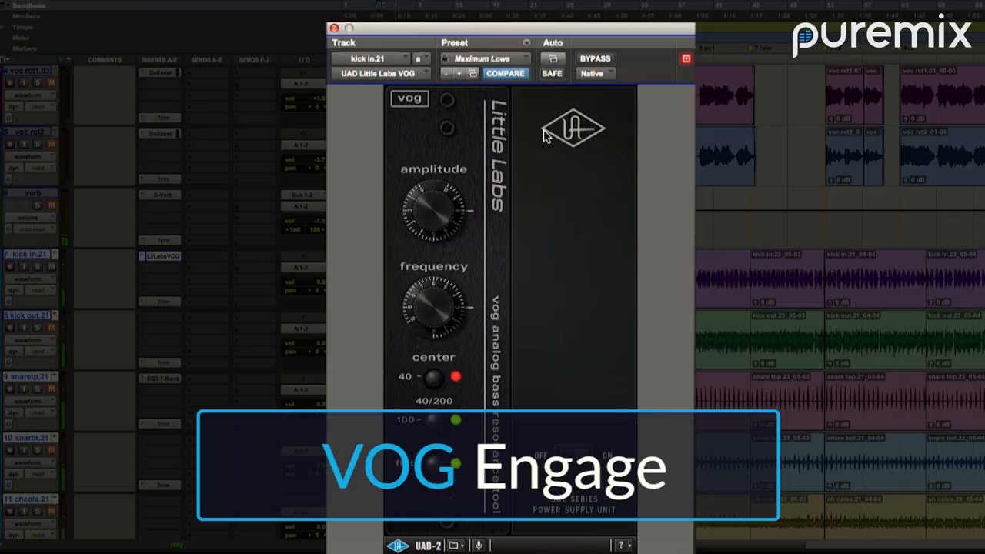